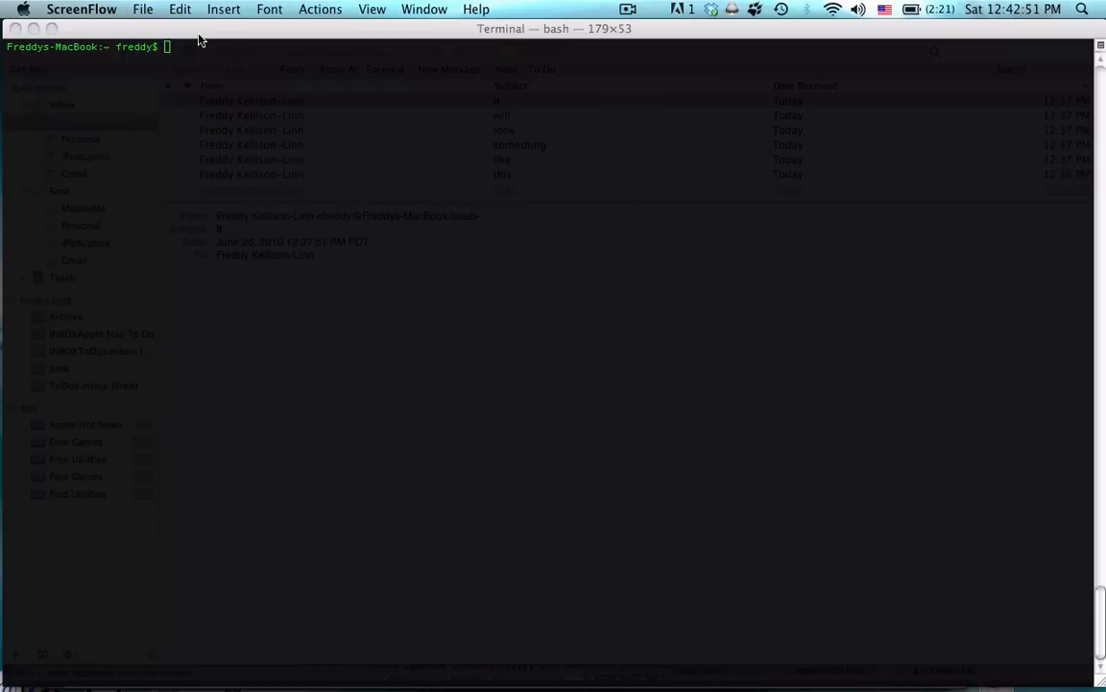
click(192, 47)
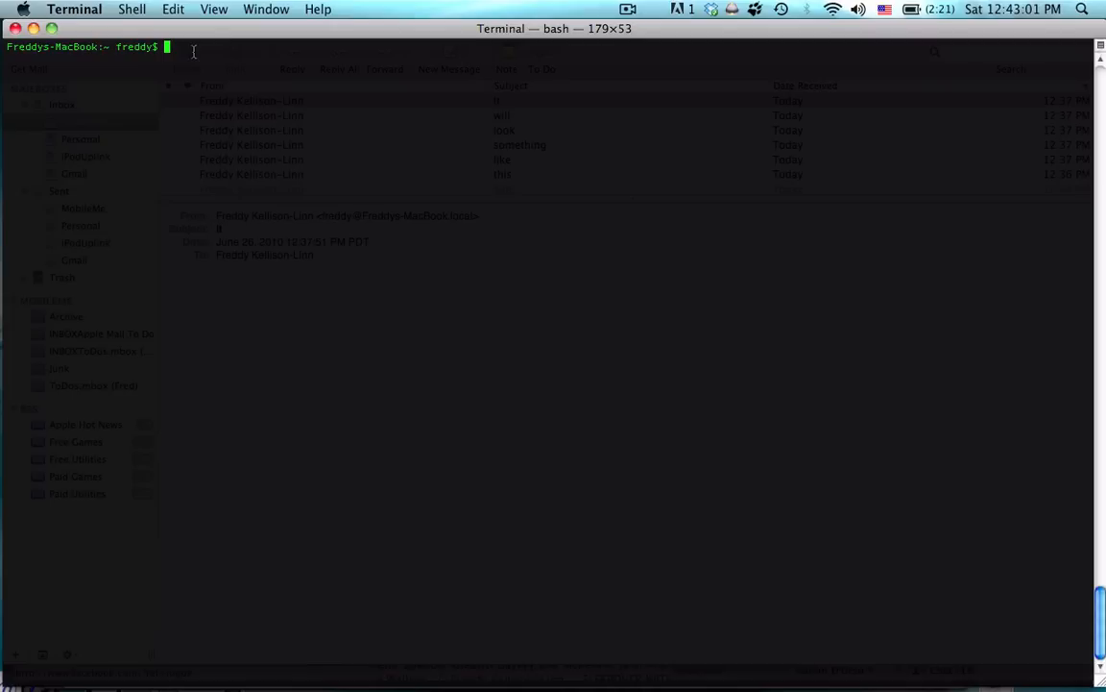
text(ma)
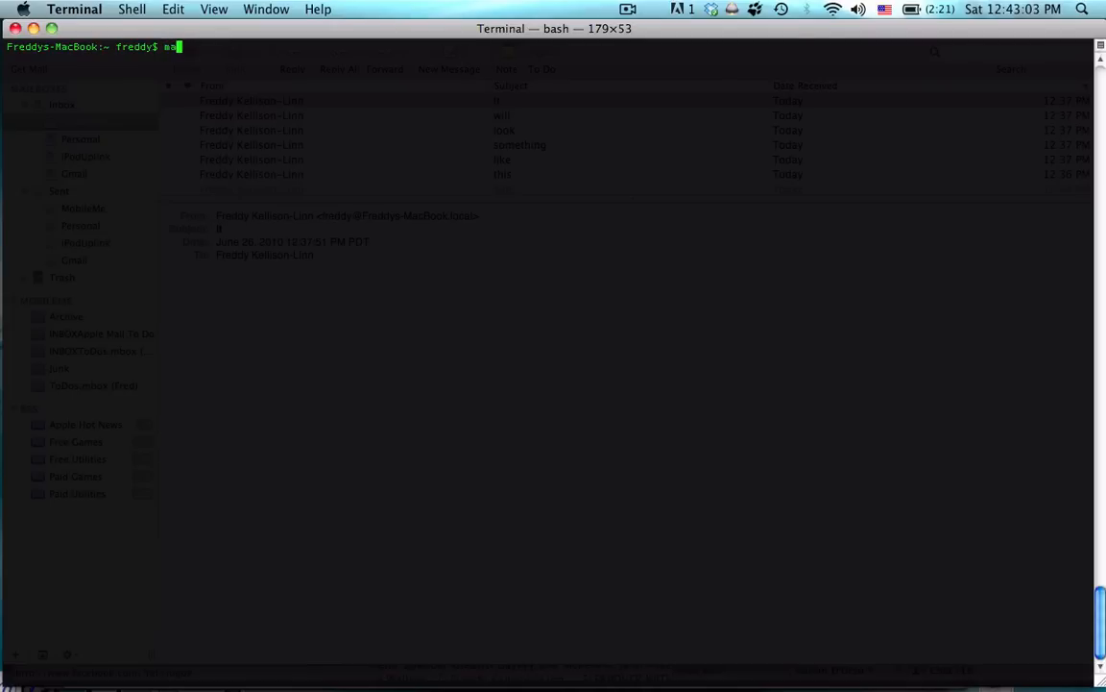
text(il)
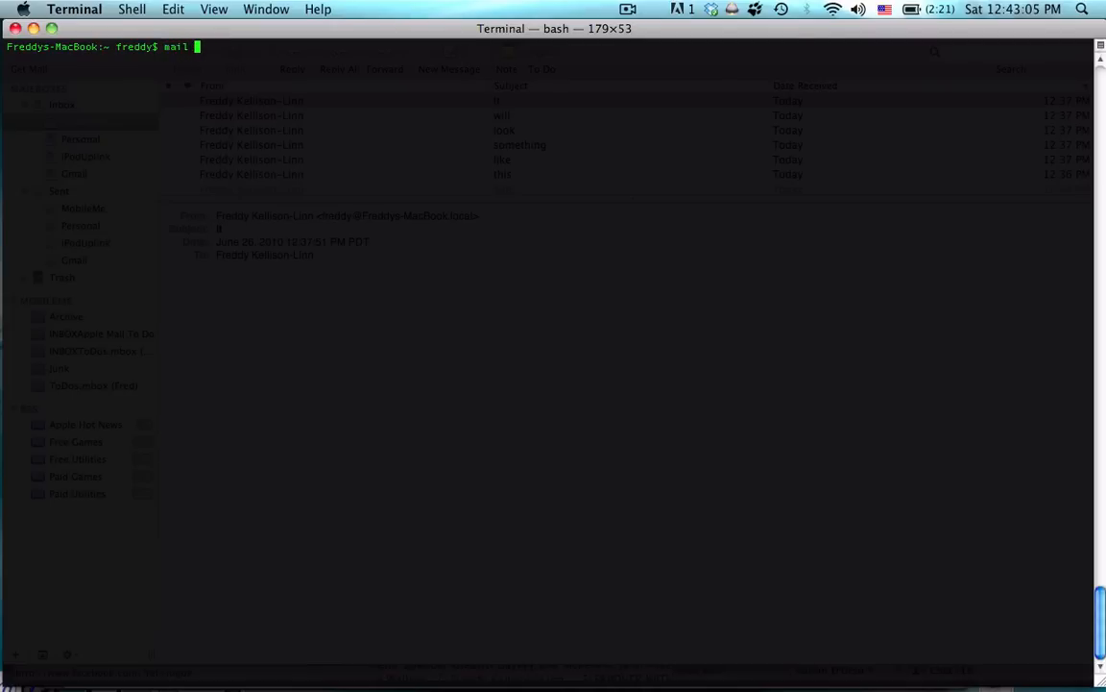
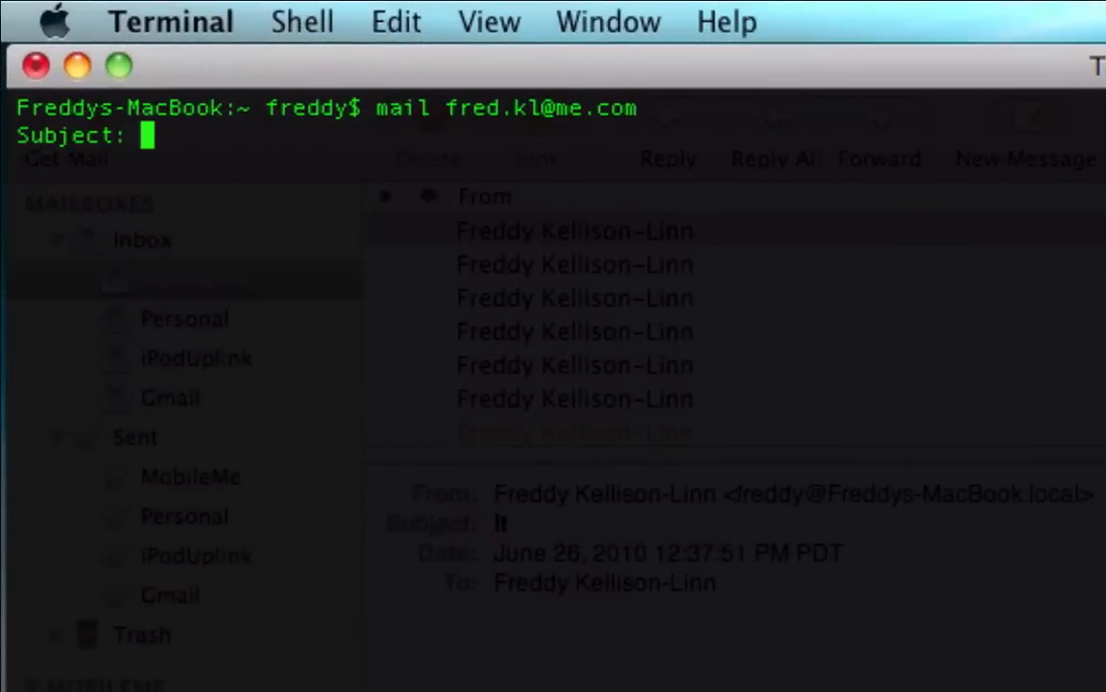
- Enter subject Test and body lines 'Message body' and 'type anything', ending input
text(Test)
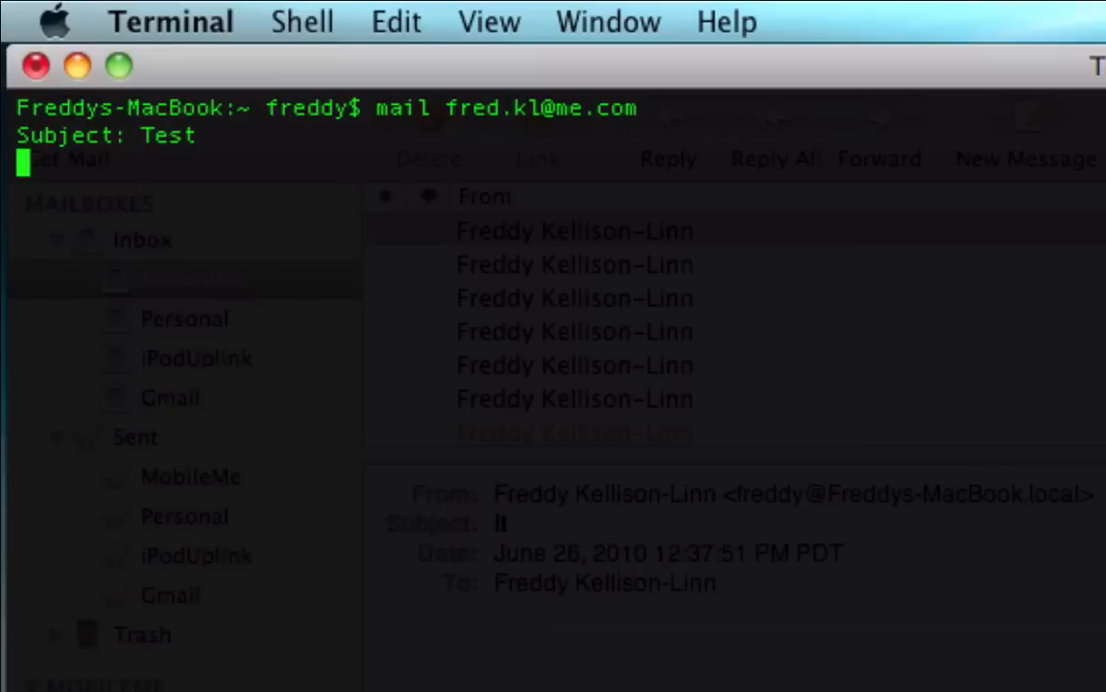
text(Message)
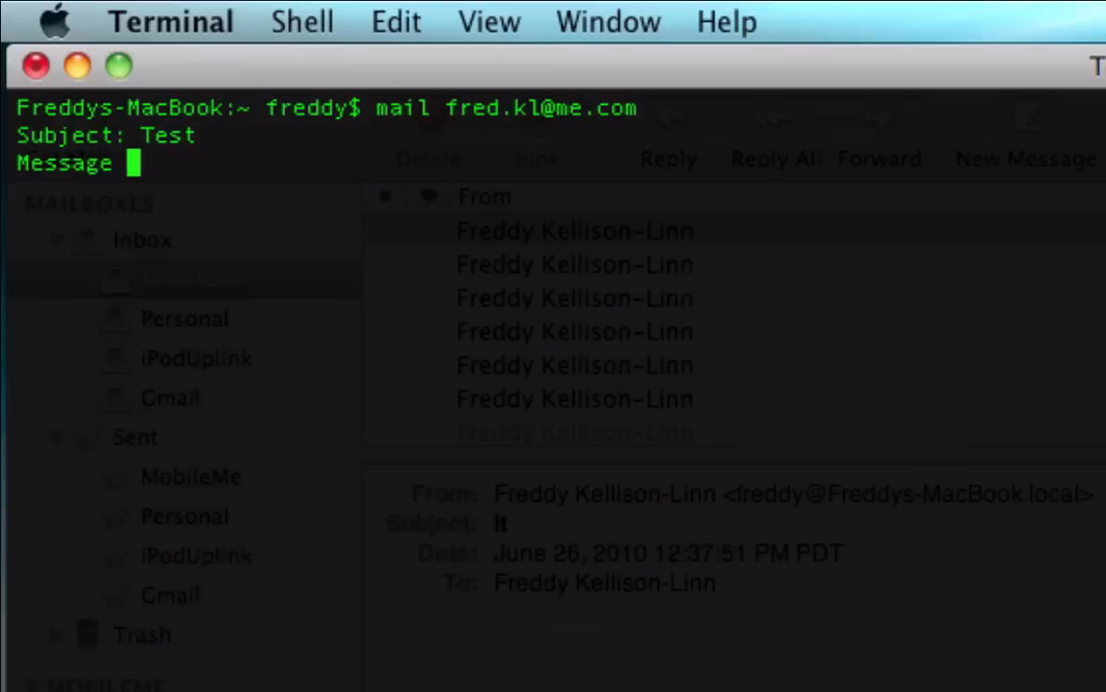
text(body)
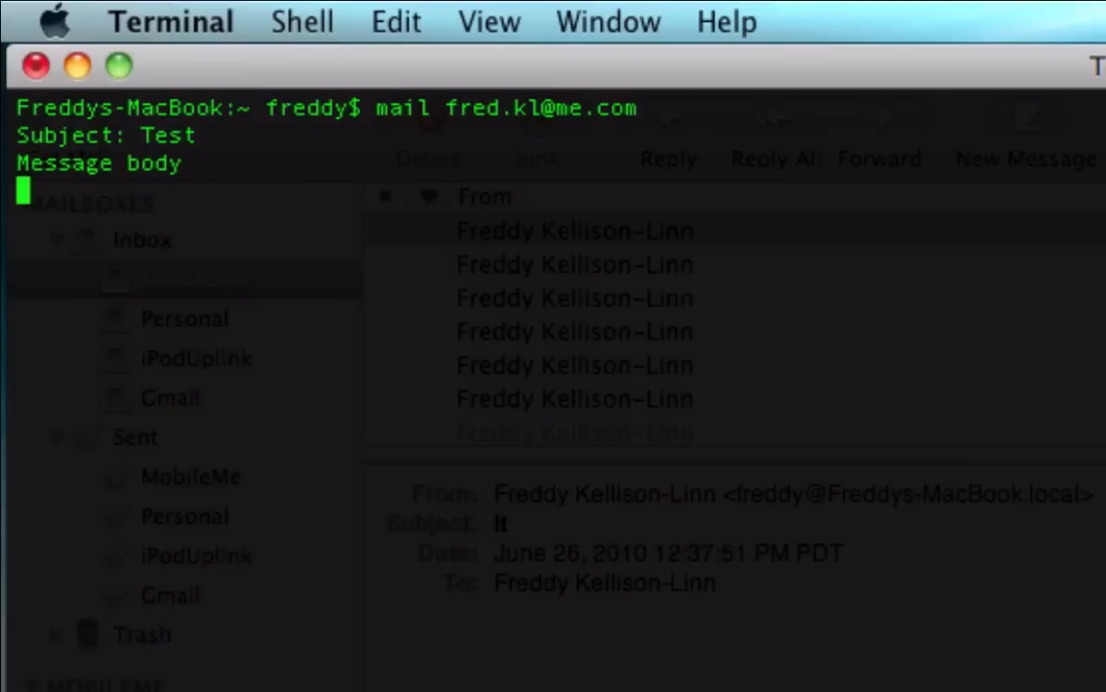
text(type any)
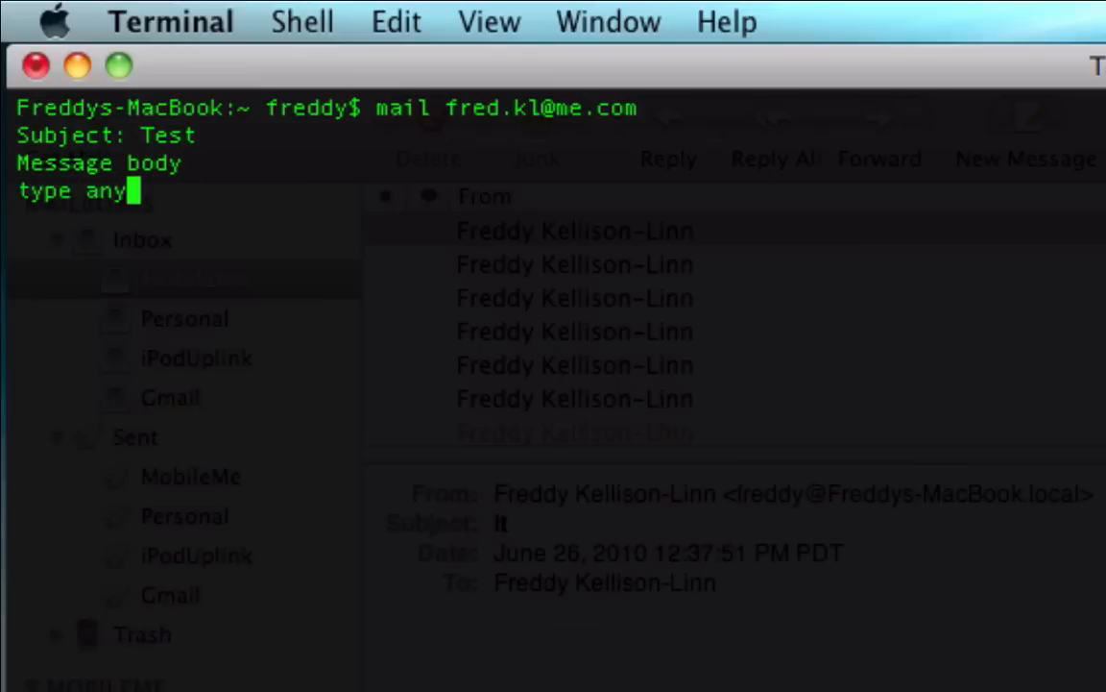
text(thing)
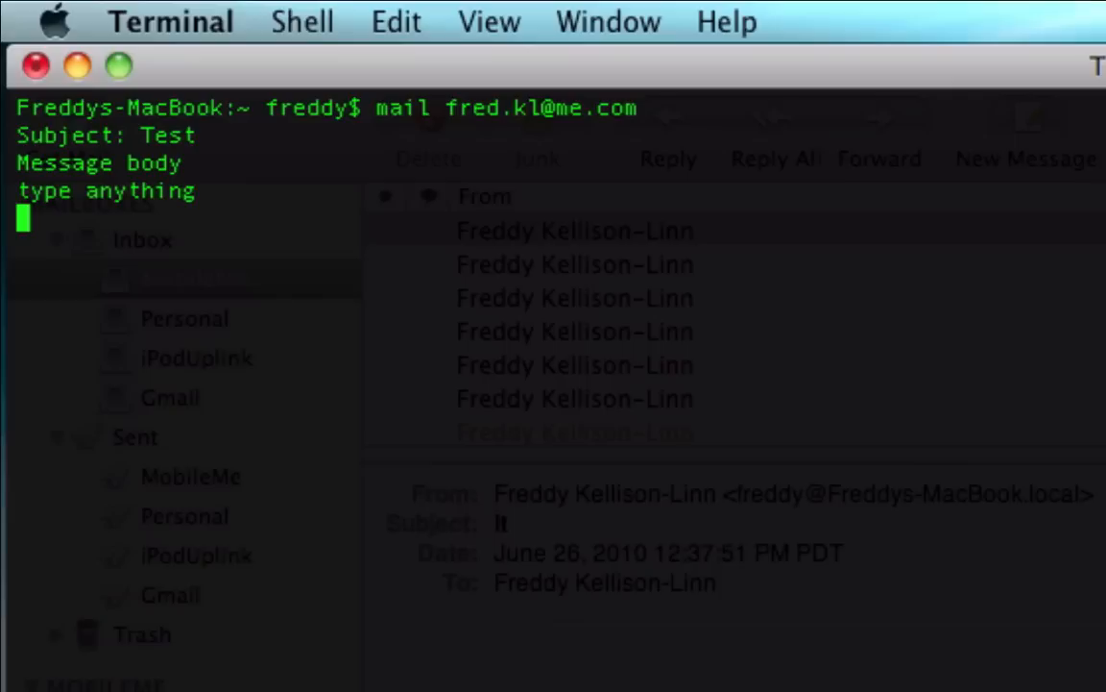
key(ctrl+d)
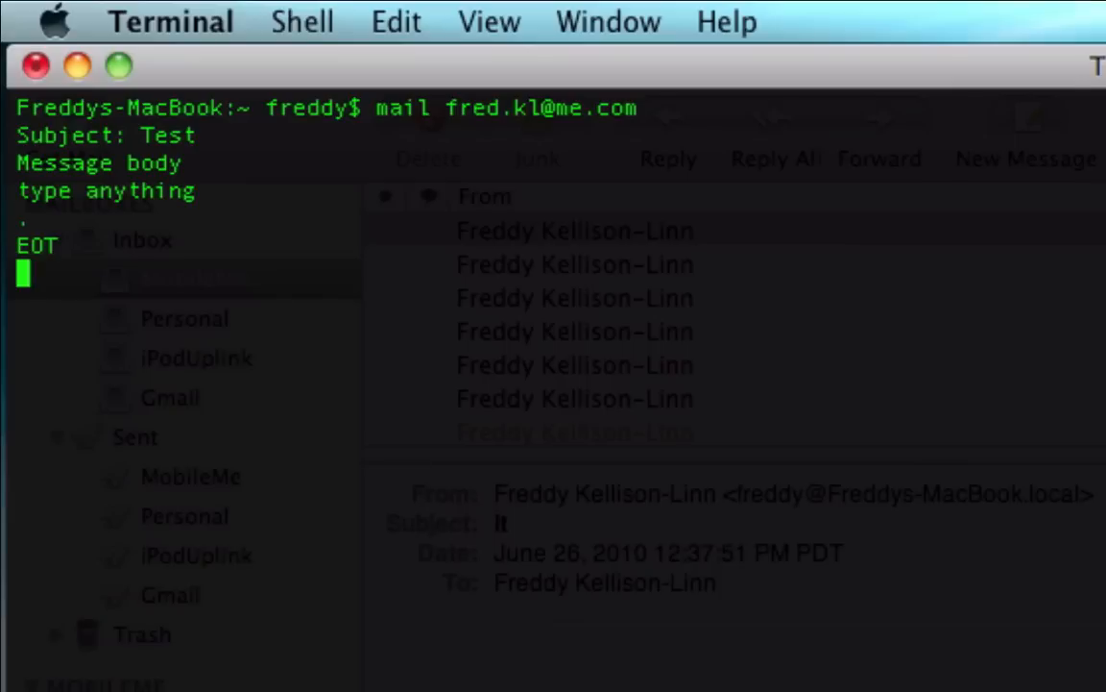
- End the body so the message is sent and the shell prompt returns after EOT
key(Return)
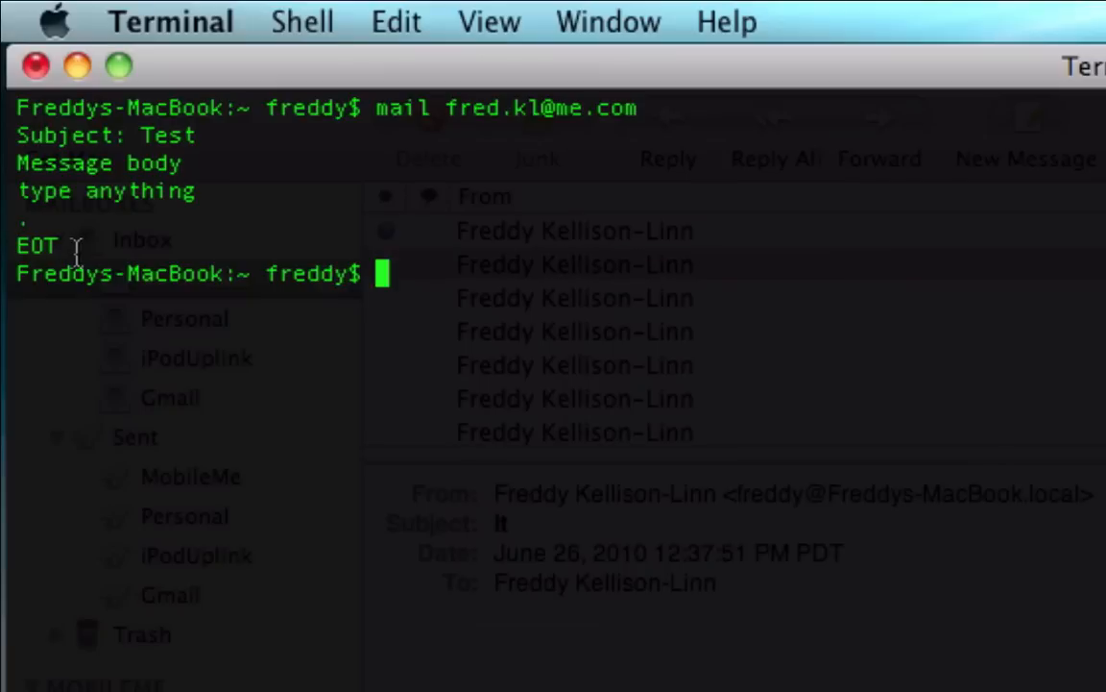
mouse_move(382, 226)
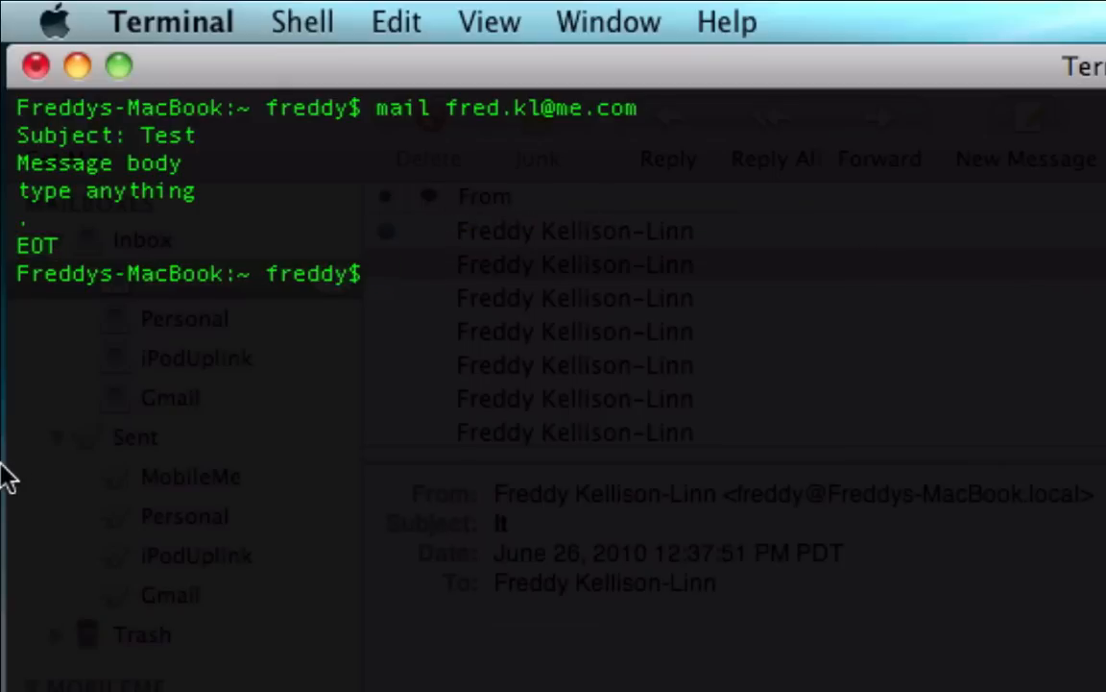
mouse_move(577, 61)
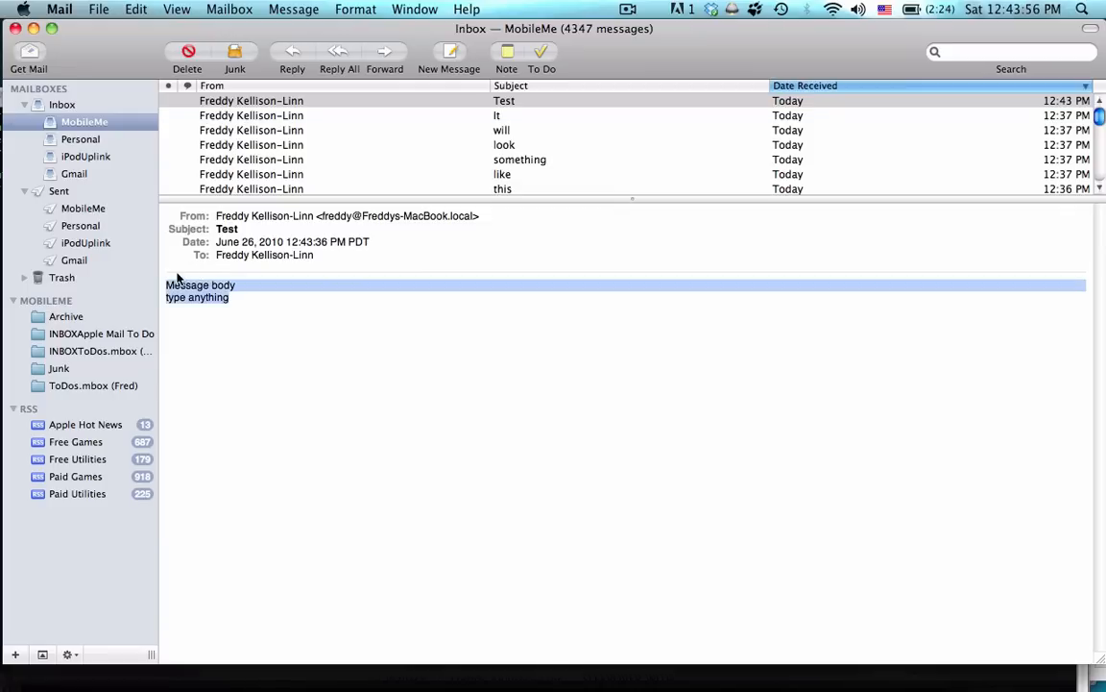
- Inspect the sender address of the received Test message in the inbox
click(346, 215)
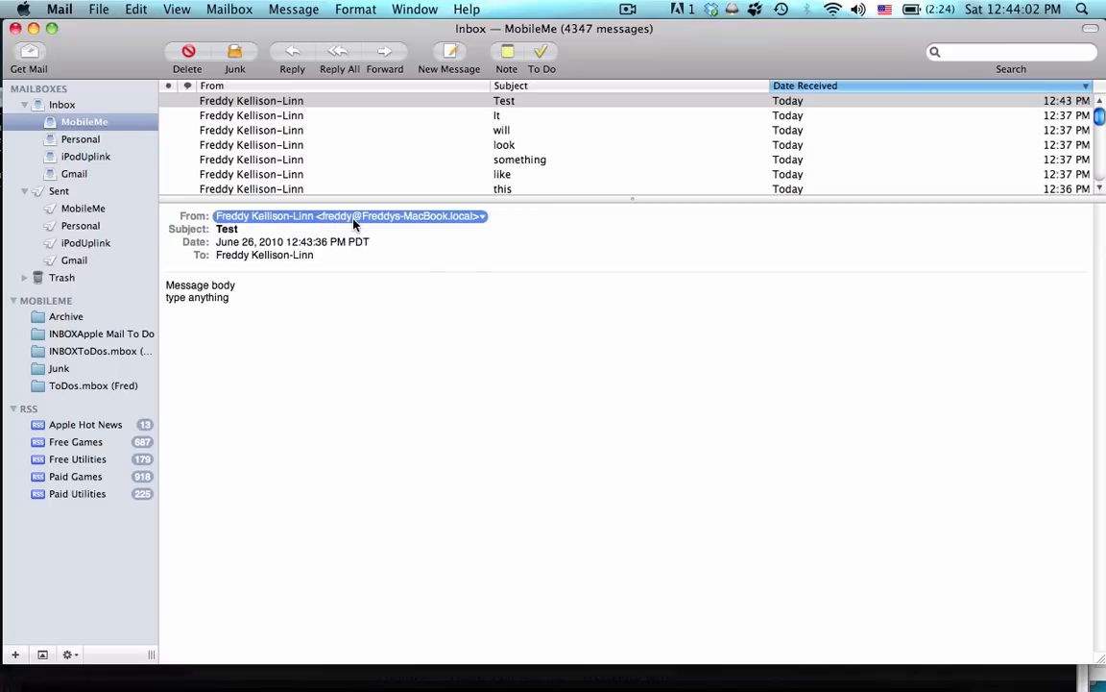
mouse_move(446, 223)
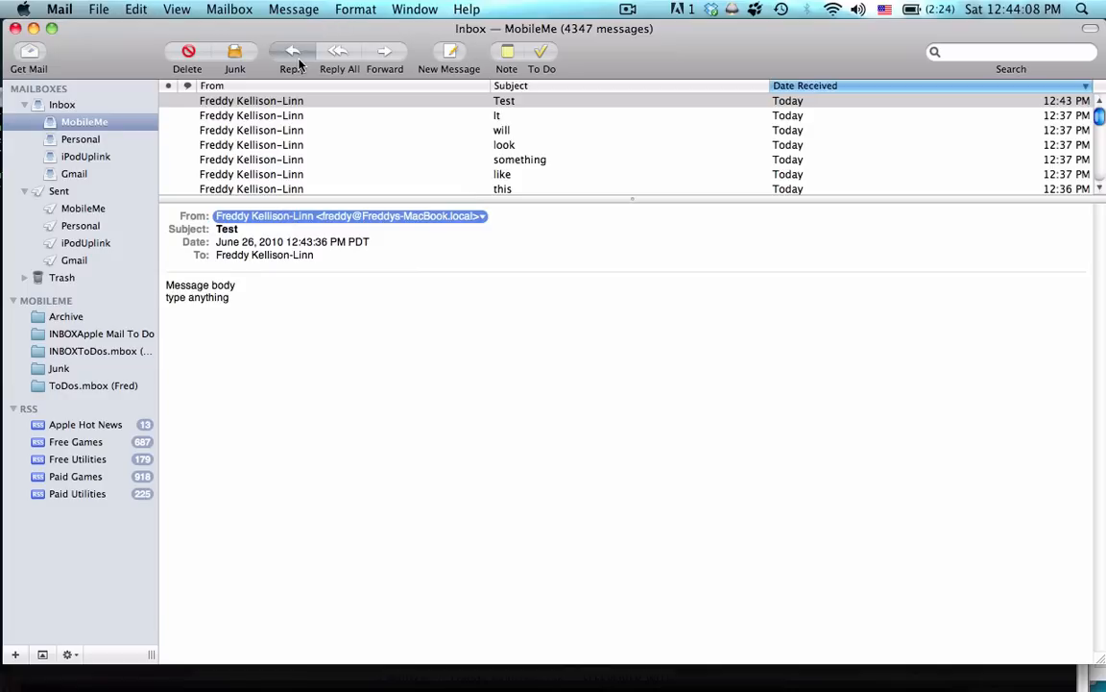
- Reply to the Test message with 'reply' and send, hitting the outgoing-server error alert
click(292, 53)
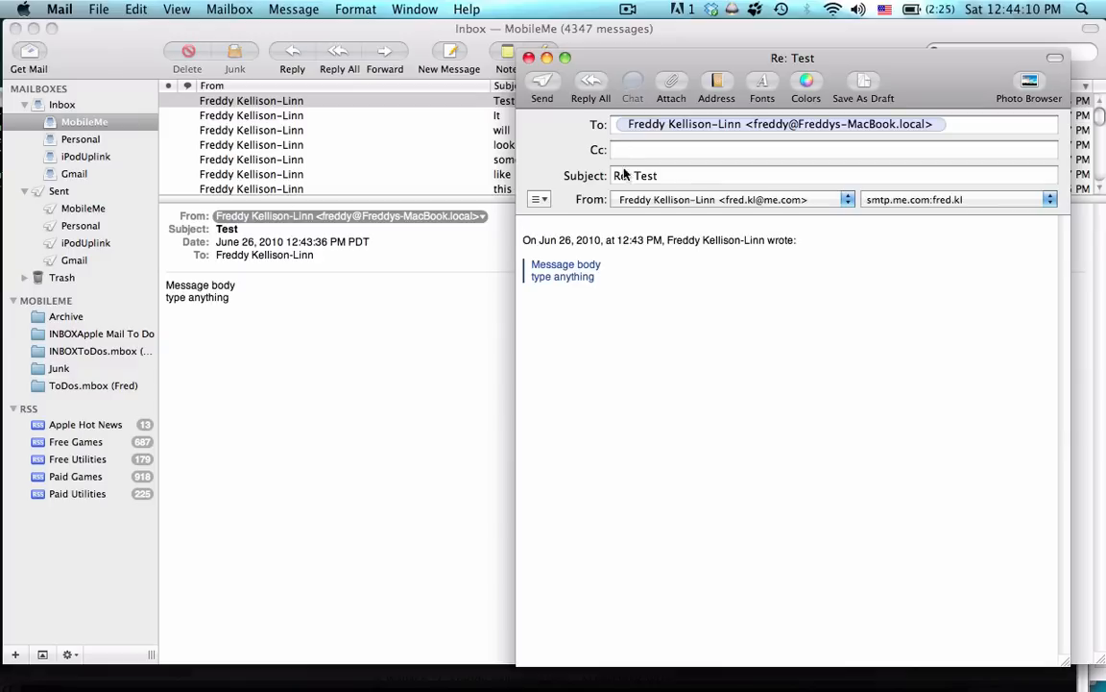
text(re)
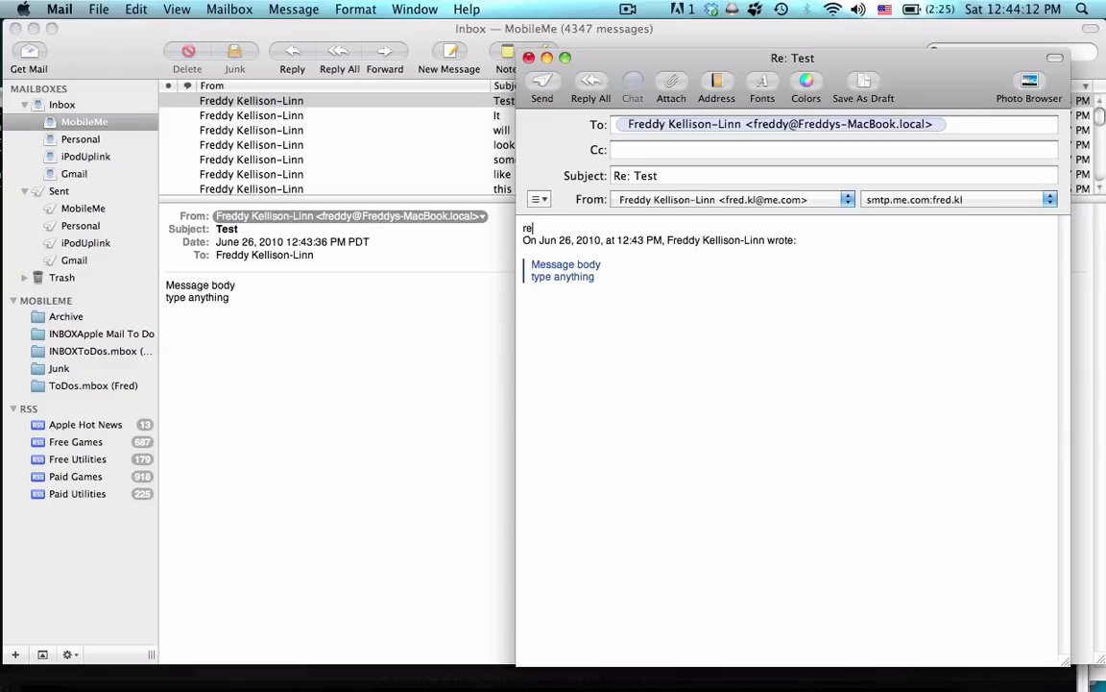
text(ply)
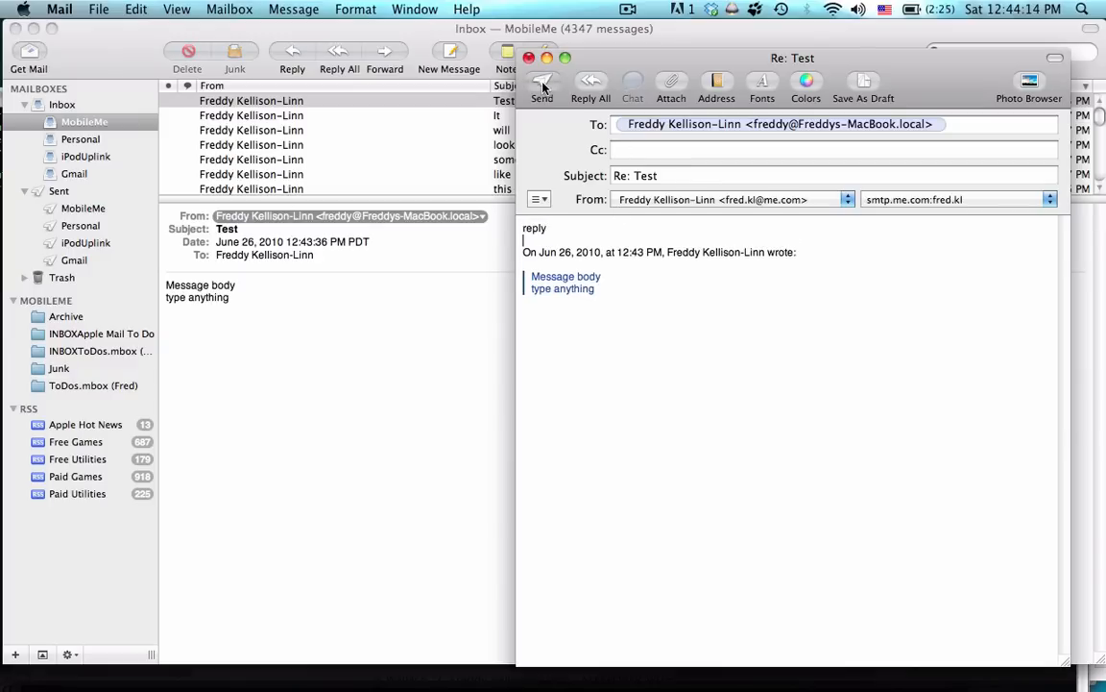
click(541, 87)
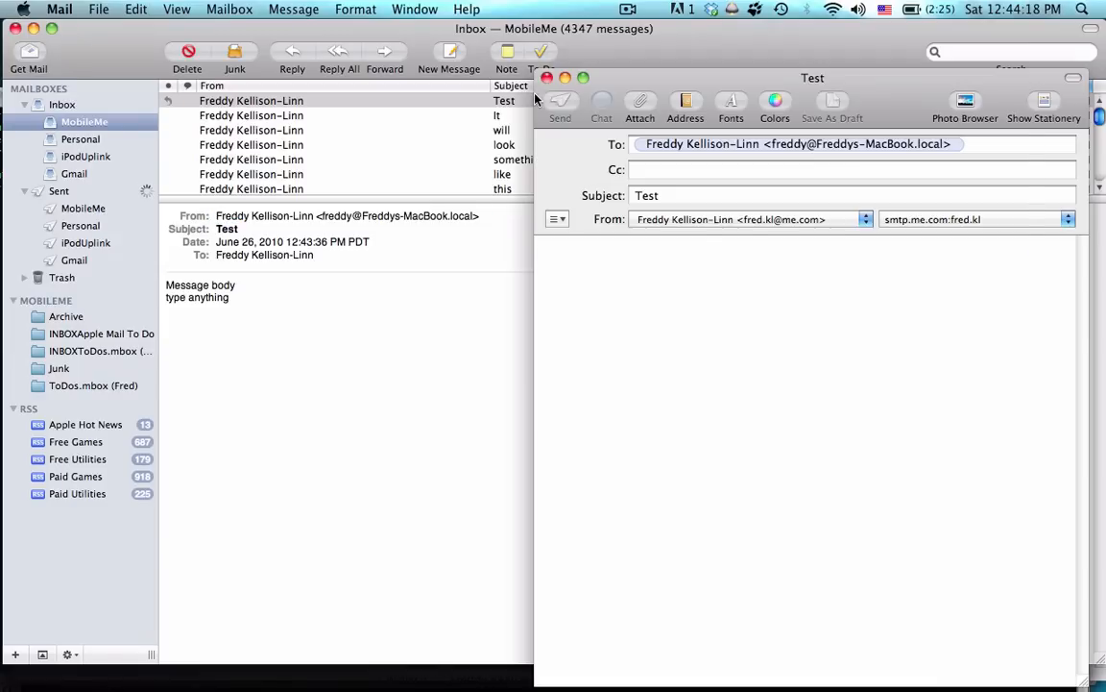
click(561, 106)
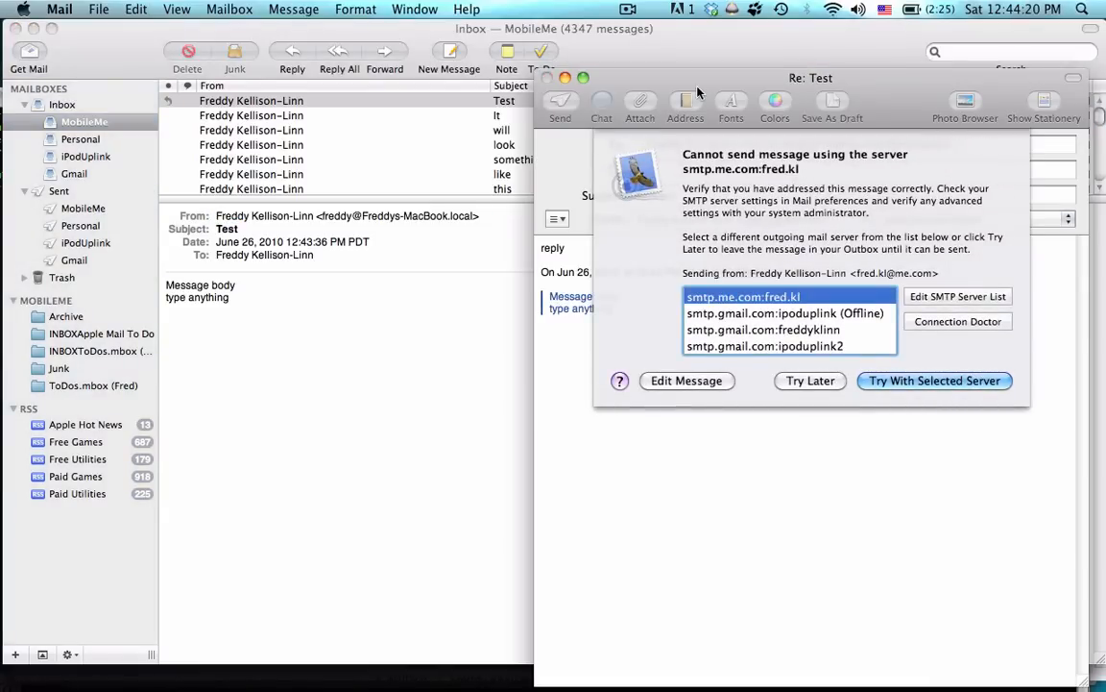